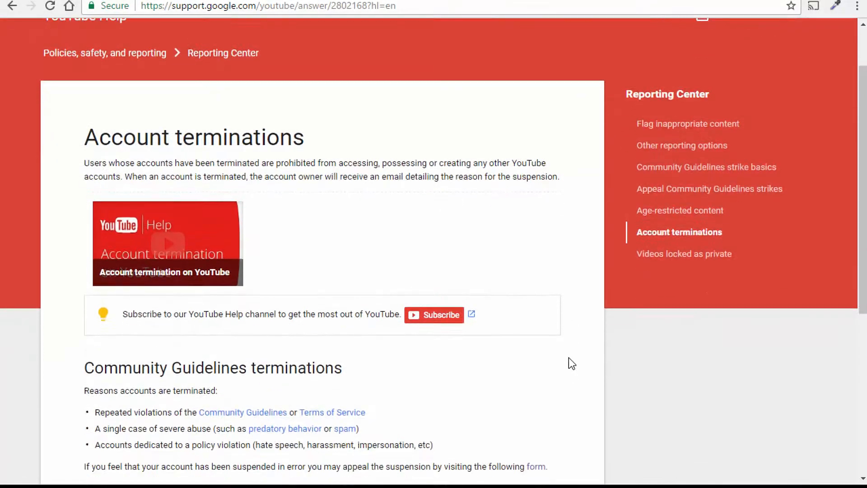
Step: Open the 'Unable to access a Google product' appeal form via the Community Guidelines 'form' link
scroll(down, 3)
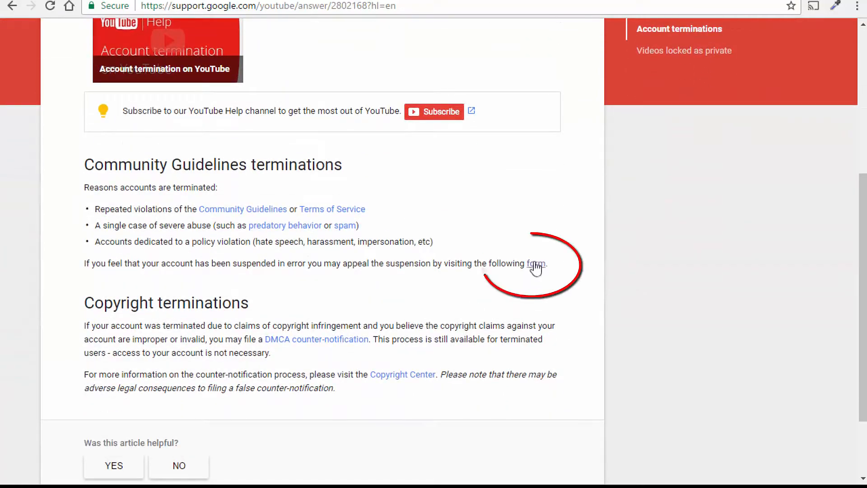
click(535, 263)
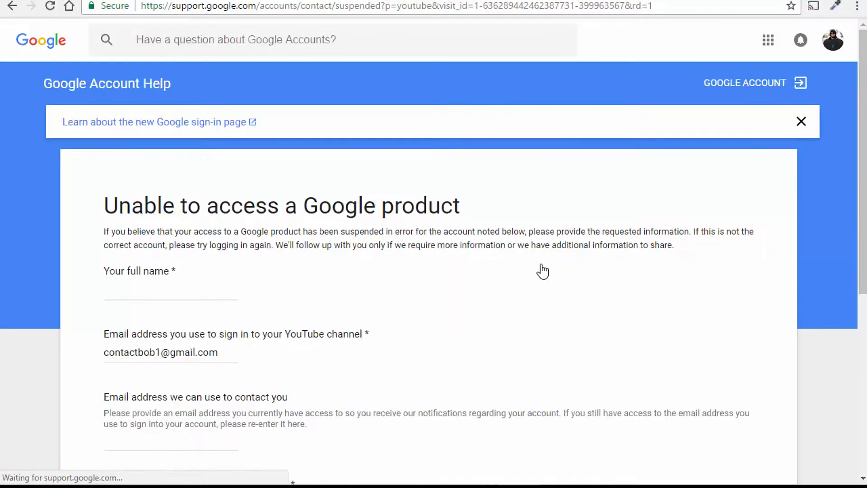
scroll(down, 3)
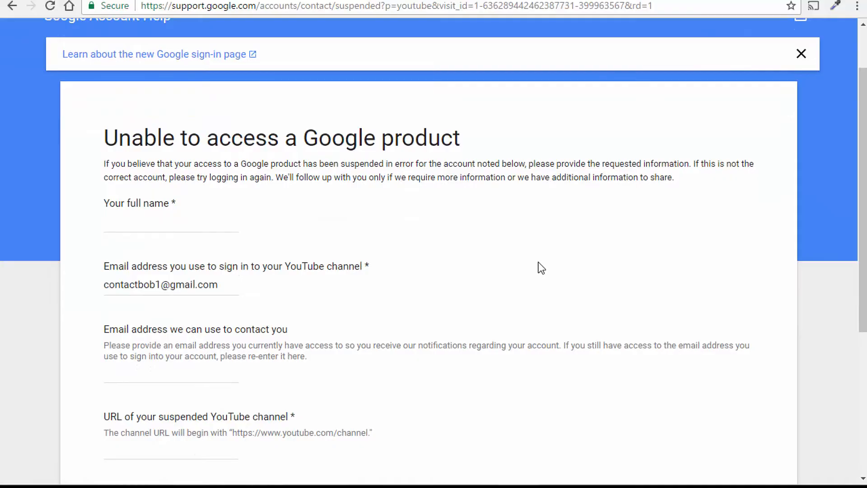
scroll(down, 3)
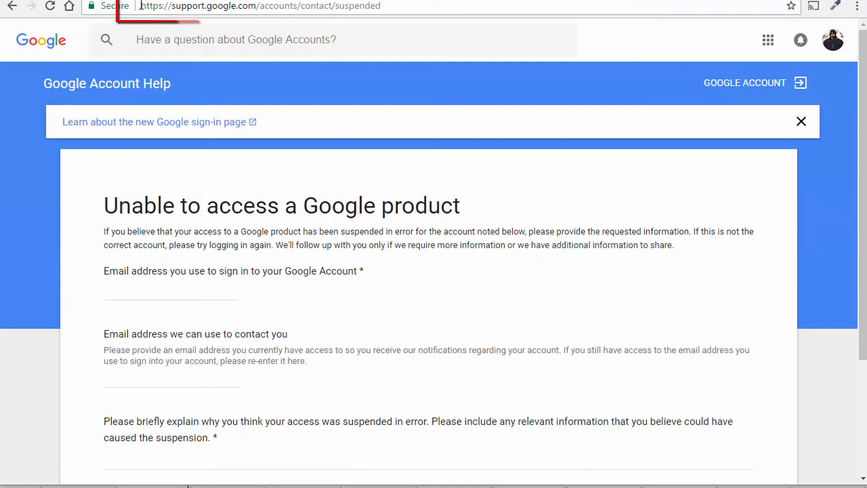
Step: Navigate from the appeal form's address bar to the Google+ featured Collections page
click(260, 6)
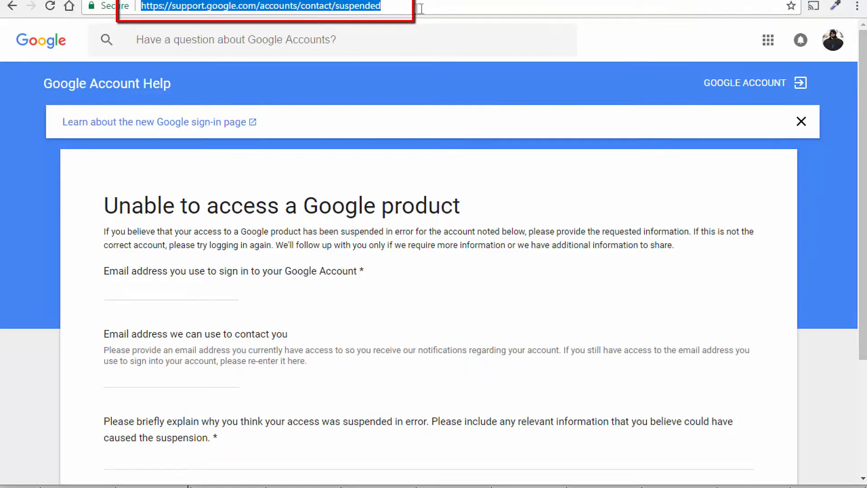
scroll(down, 3)
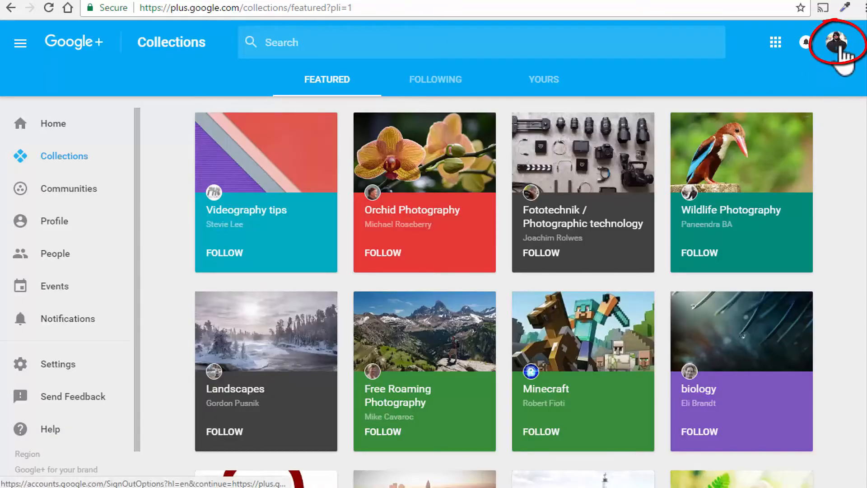
Step: Switch Google+ to the Bob's Den brand account from the account list
click(837, 42)
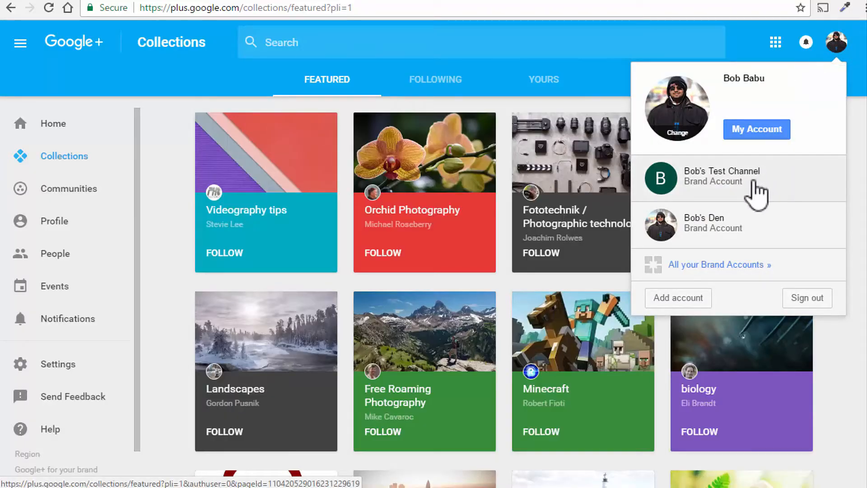
mouse_move(744, 235)
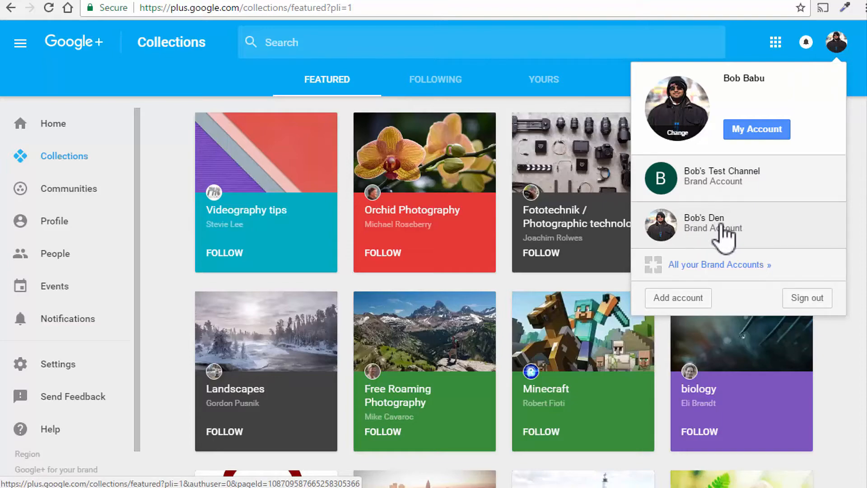
mouse_move(725, 238)
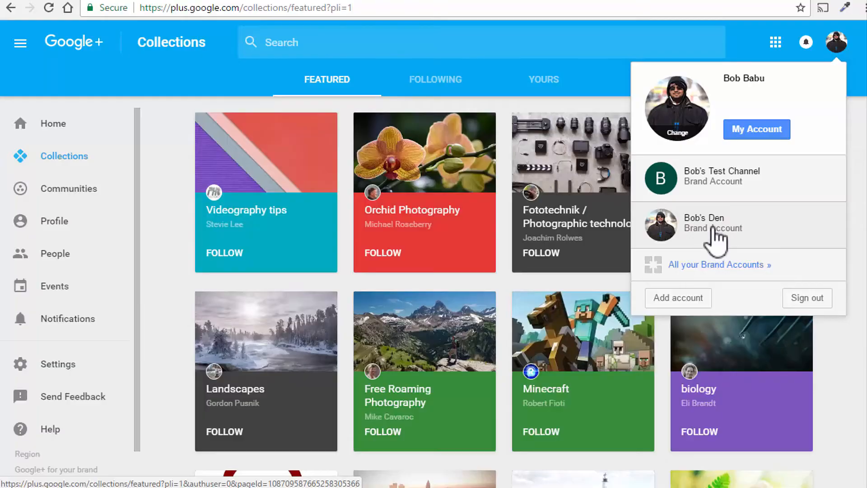
click(704, 225)
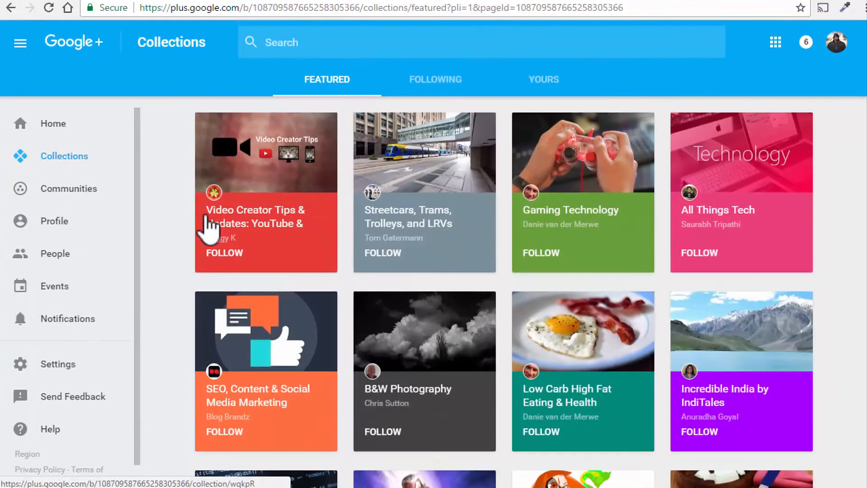
Step: Reach the brand account's Google My Account page through its Google+ settings
click(58, 364)
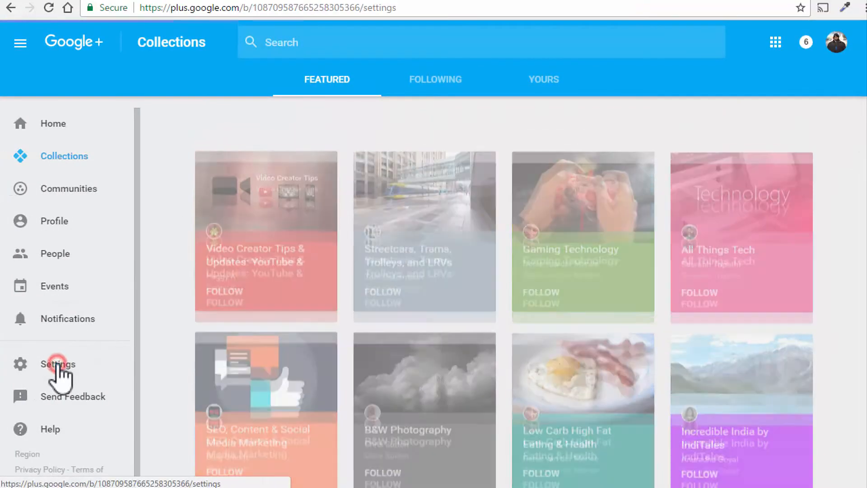
click(58, 364)
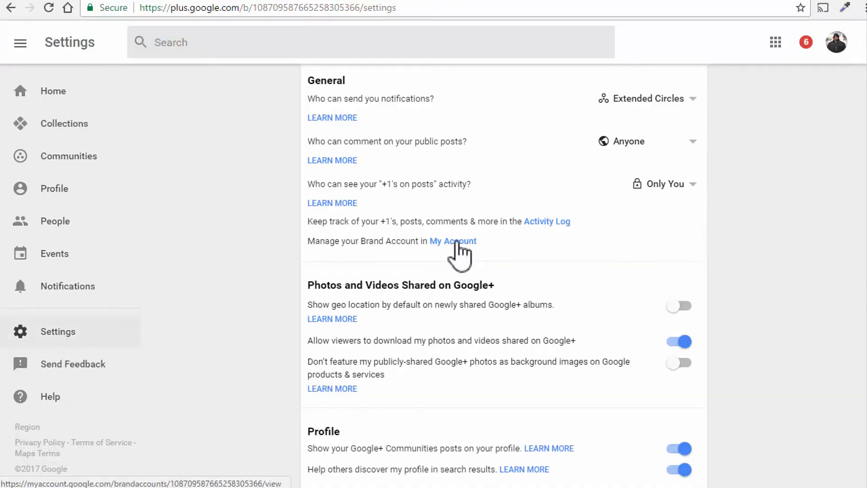
click(452, 240)
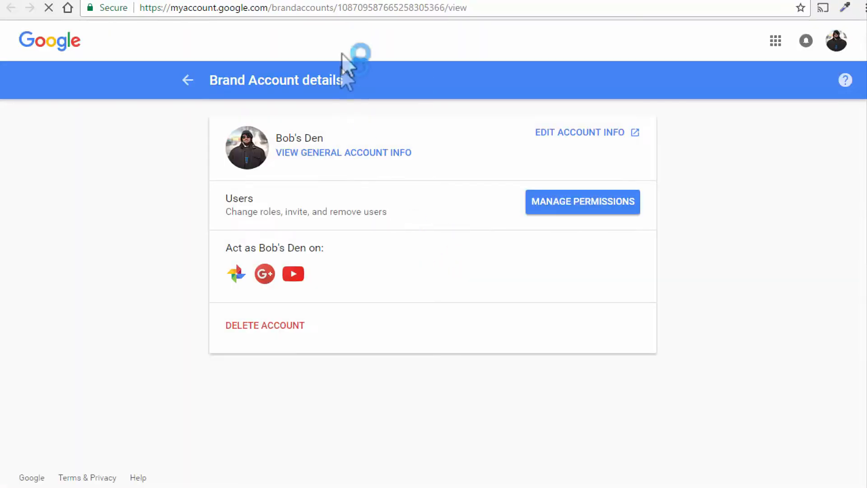
mouse_move(343, 153)
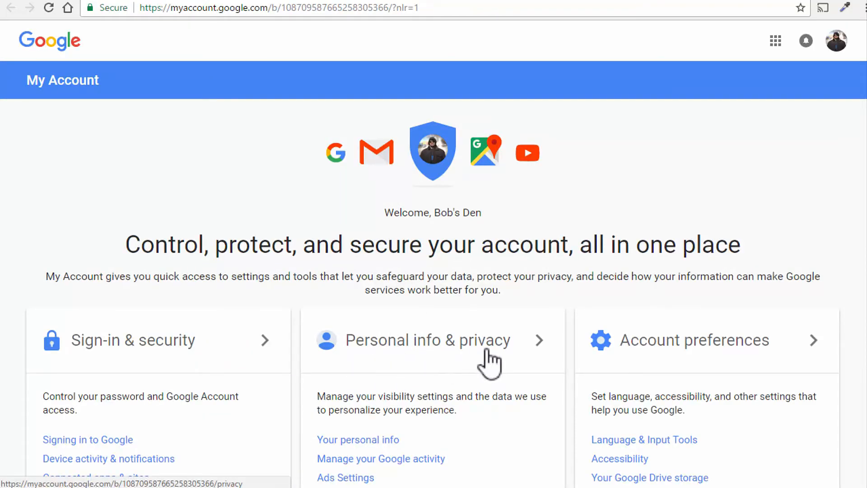
click(424, 341)
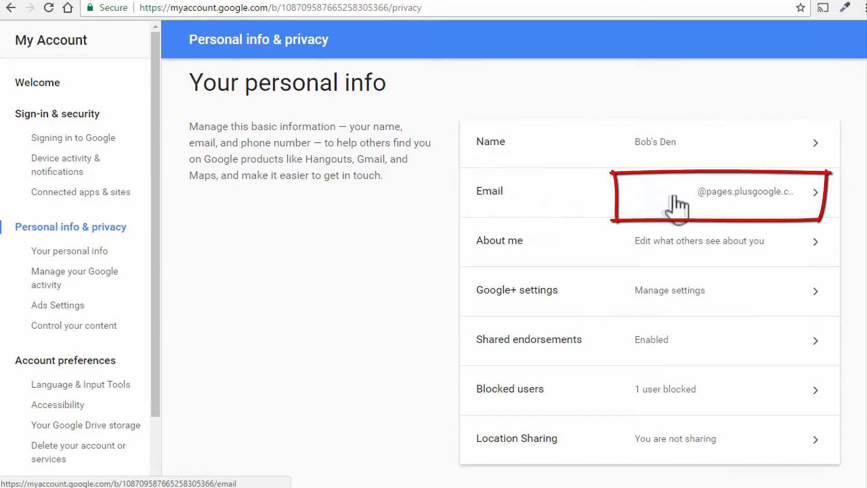
mouse_move(684, 214)
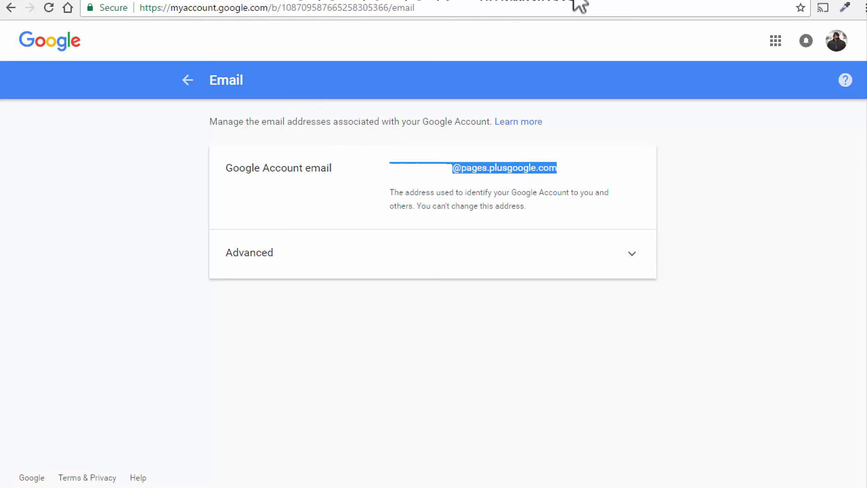
right_click(504, 168)
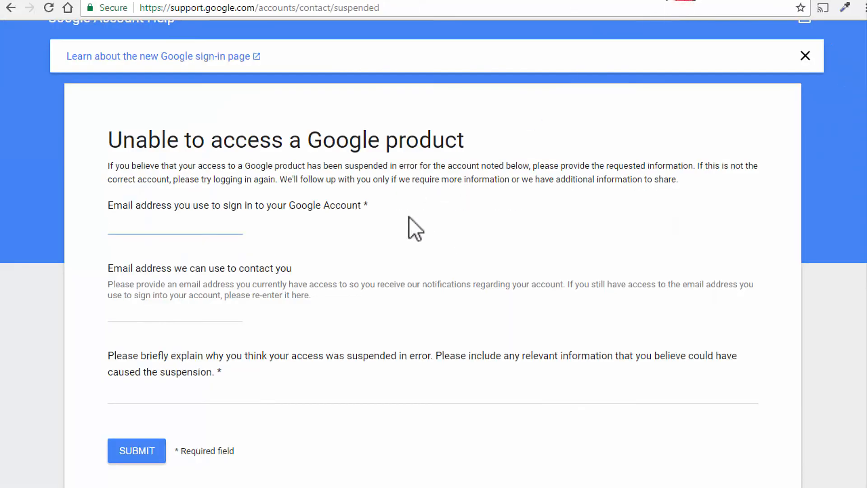
right_click(175, 227)
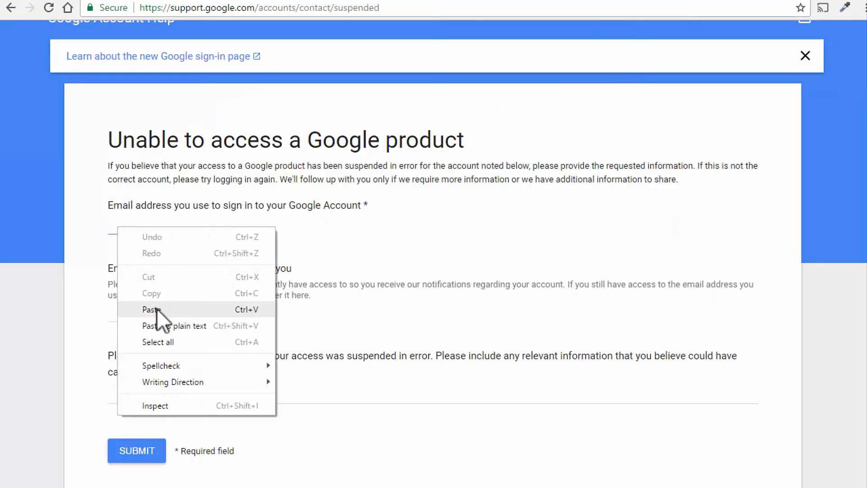
click(152, 309)
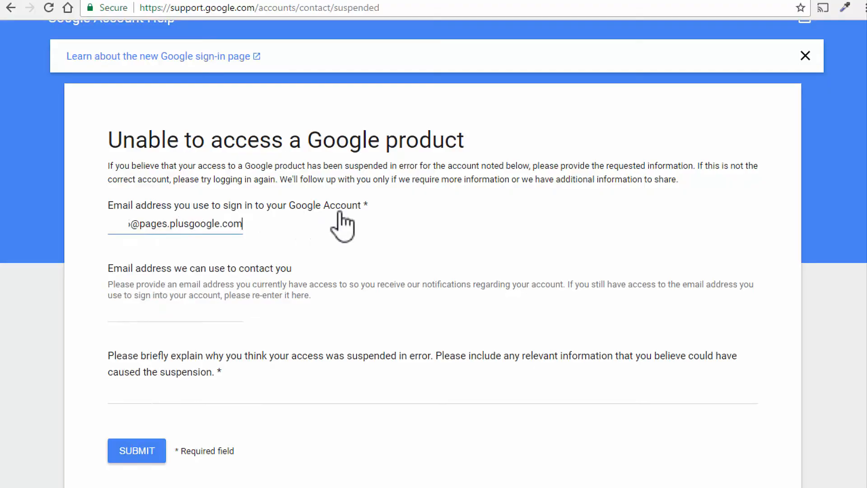
mouse_move(226, 276)
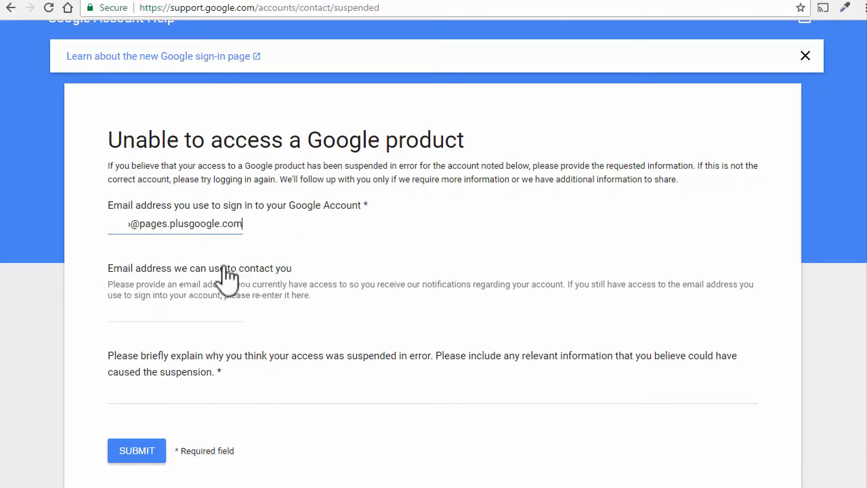
click(175, 313)
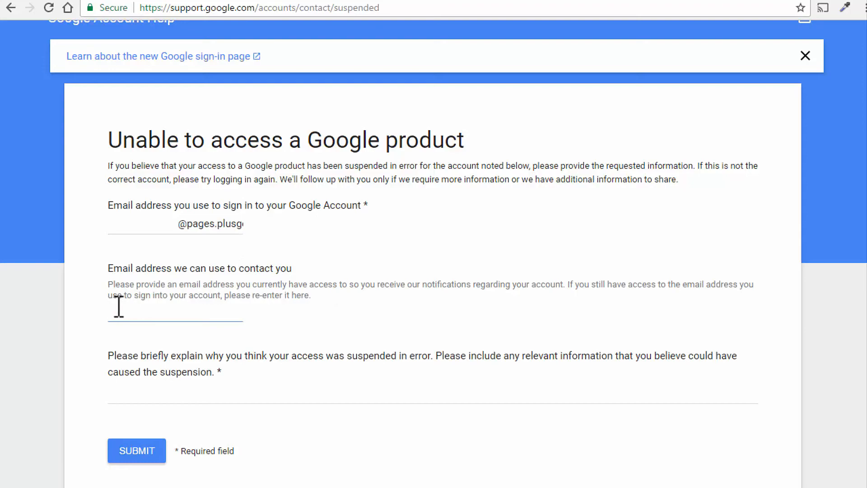
click(388, 398)
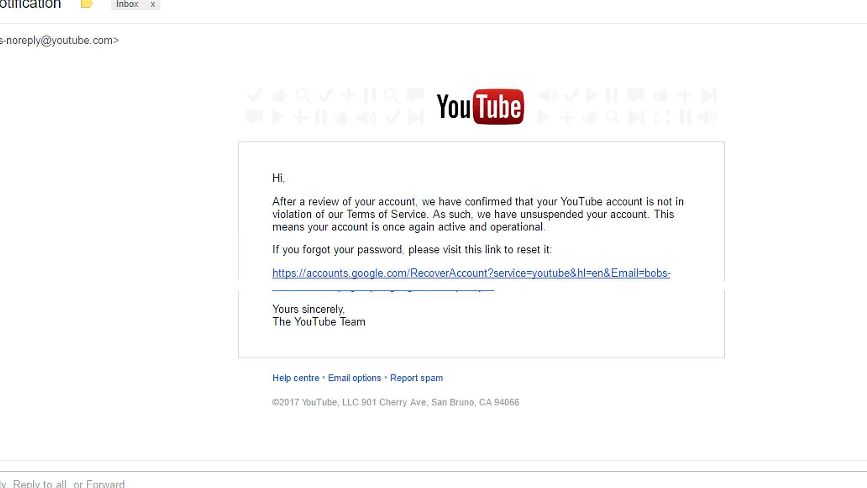
click(471, 272)
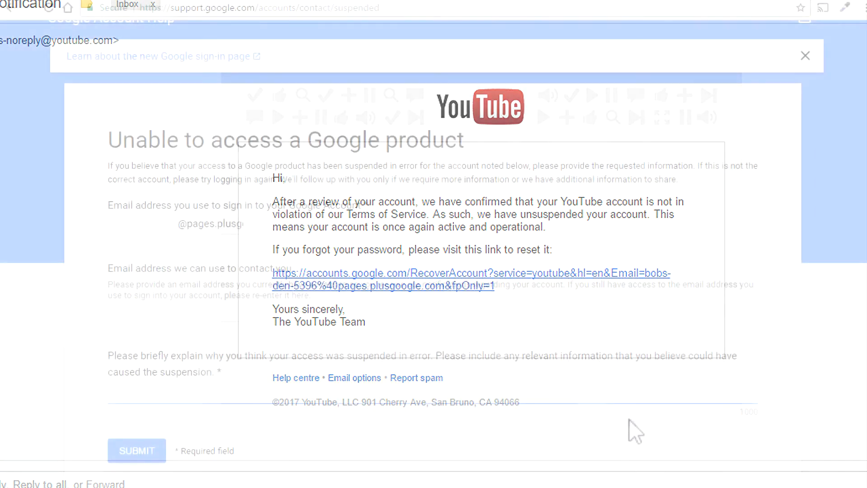